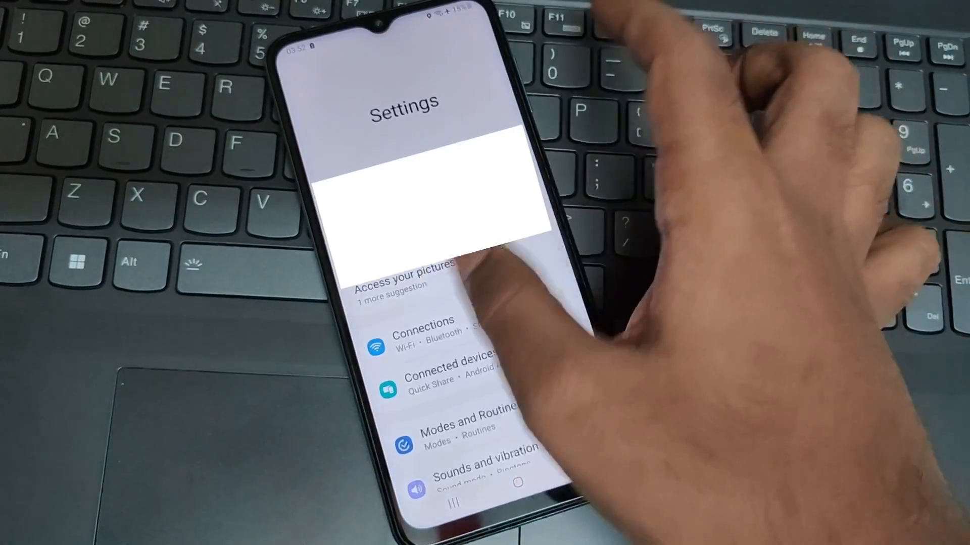
# Launch Samsung Members from Settings and allow its notifications to reach the Inbox notices.
pyautogui.scroll(-3)
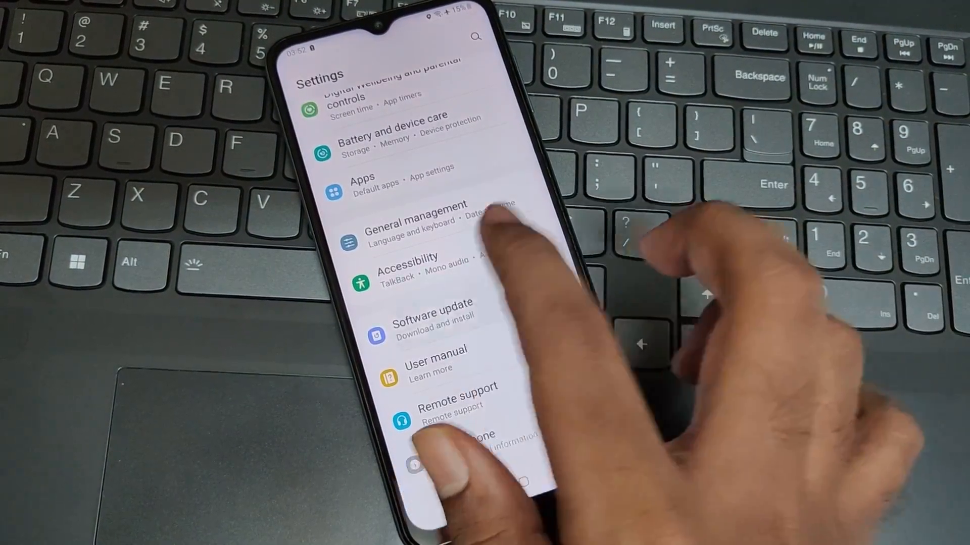
pyautogui.click(433, 315)
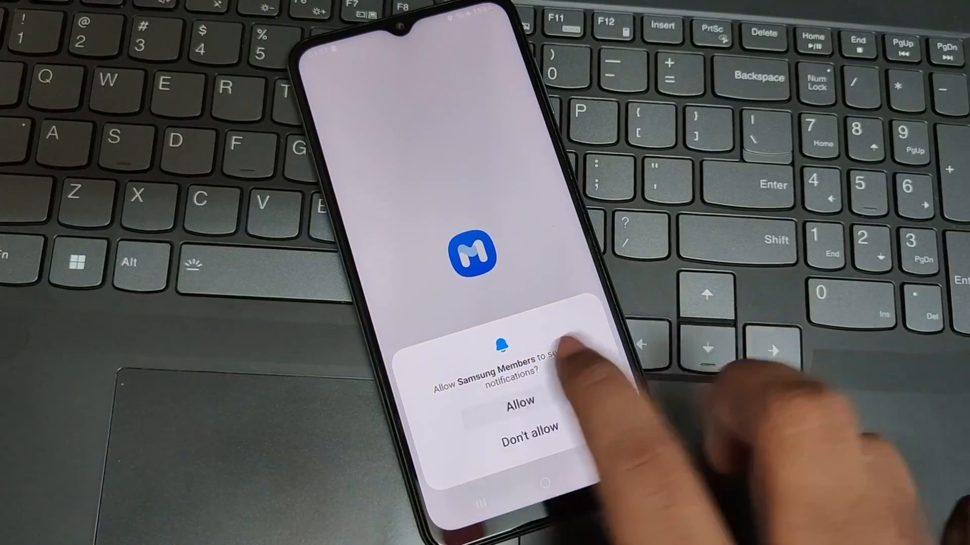
pyautogui.click(518, 401)
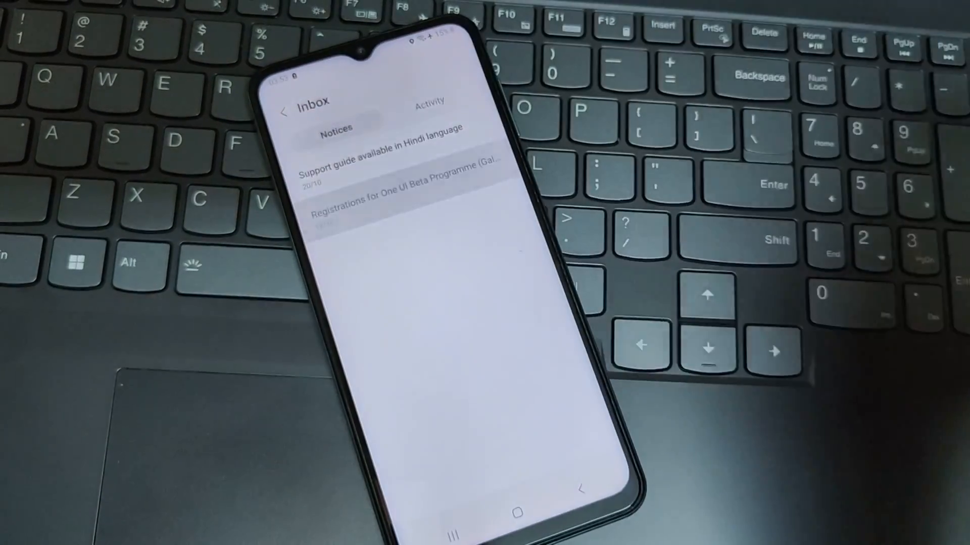
# Read the One UI Beta registration notice and enrol the phone in the Beta Program.
pyautogui.click(399, 207)
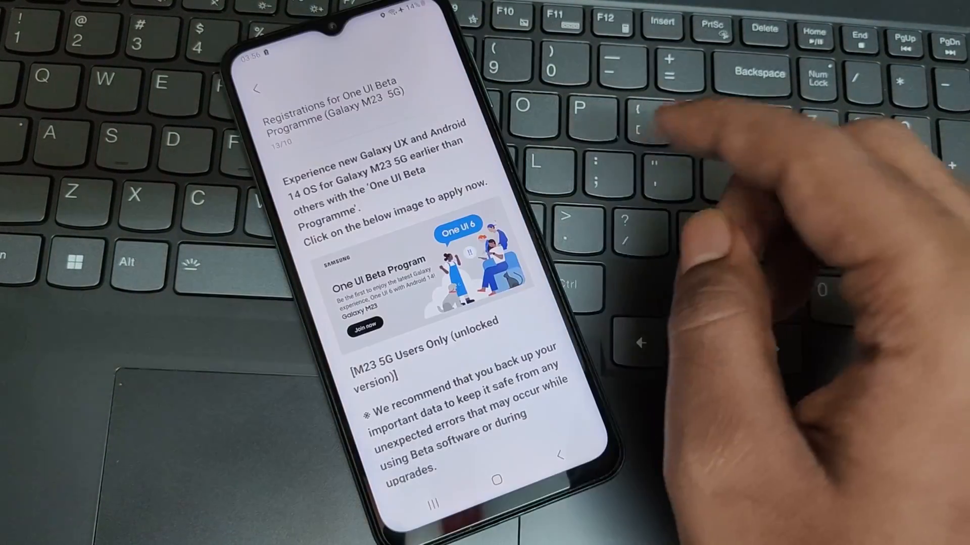
pyautogui.scroll(-3)
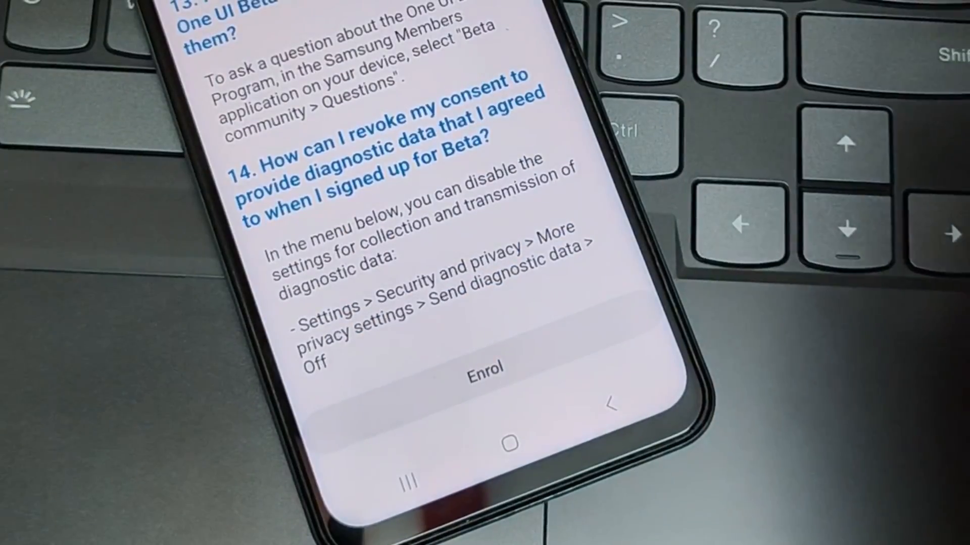
pyautogui.click(487, 368)
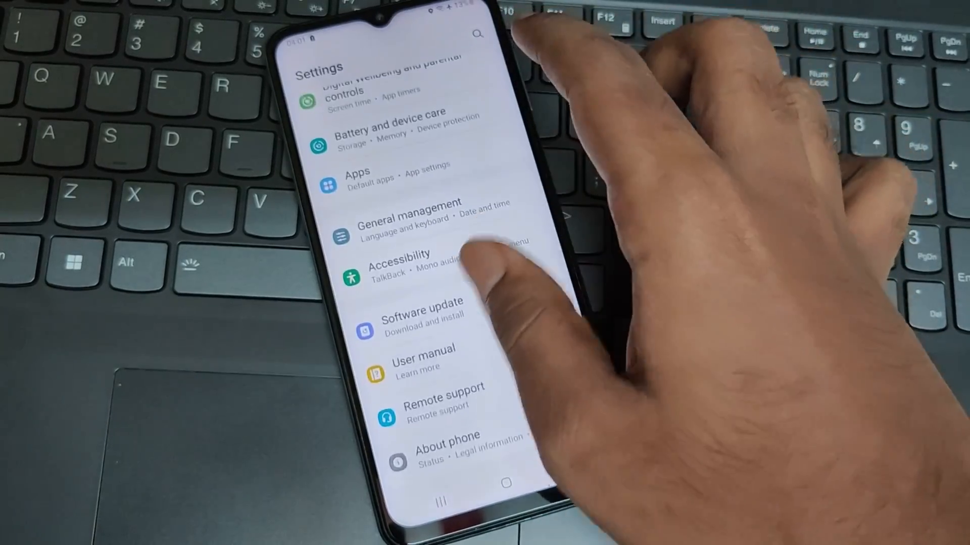
# Check Software update so the One UI 6.0 Beta update is offered for download.
pyautogui.click(418, 309)
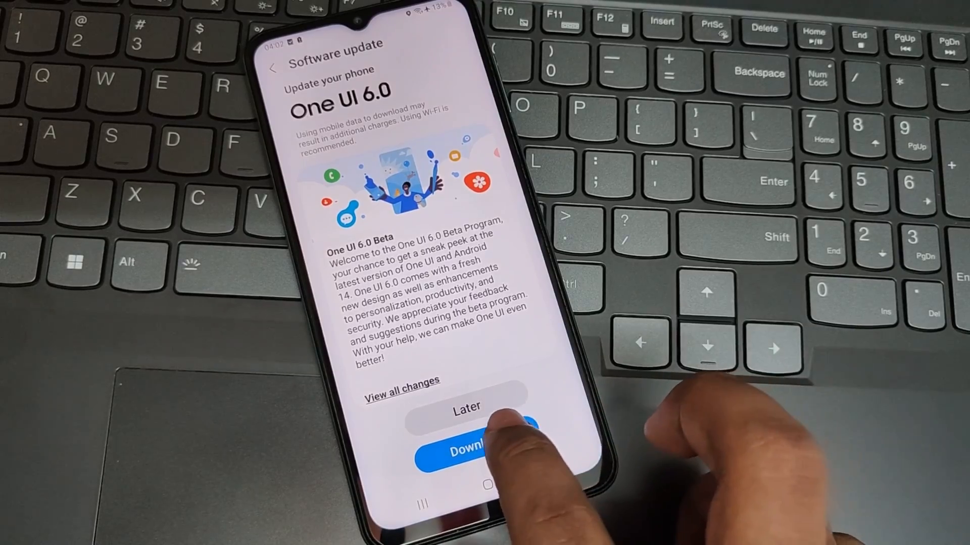
# Start the One UI 6.0 Beta download and review the update information while it sits at 0%.
pyautogui.click(470, 448)
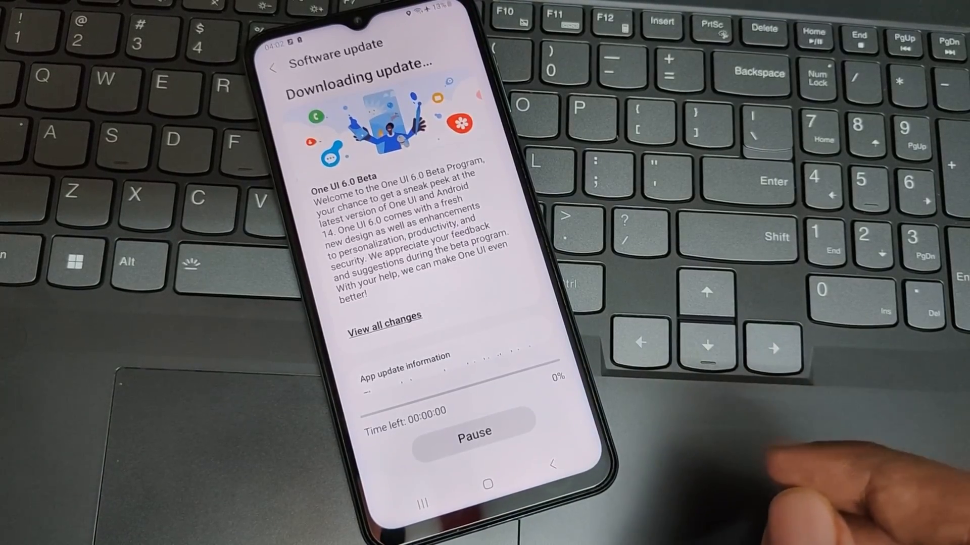
pyautogui.scroll(-3)
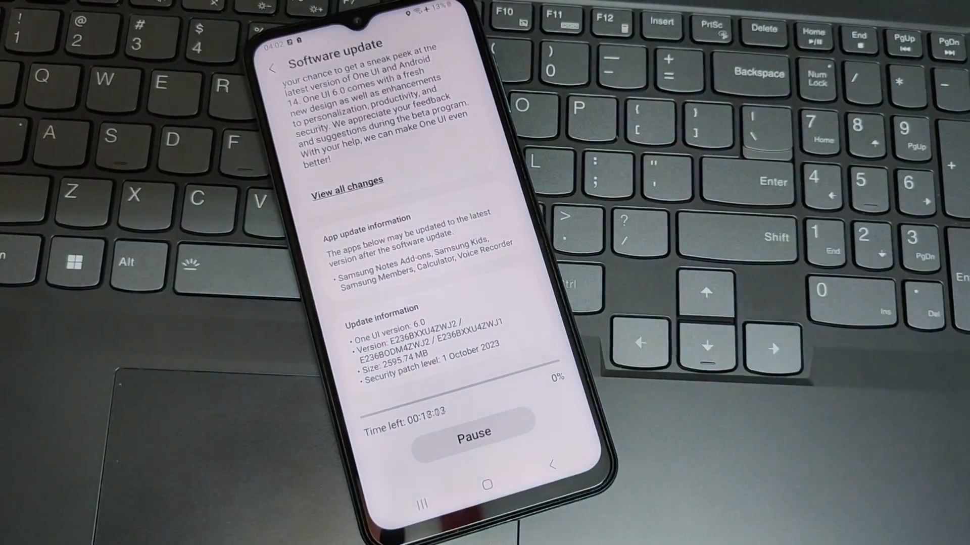